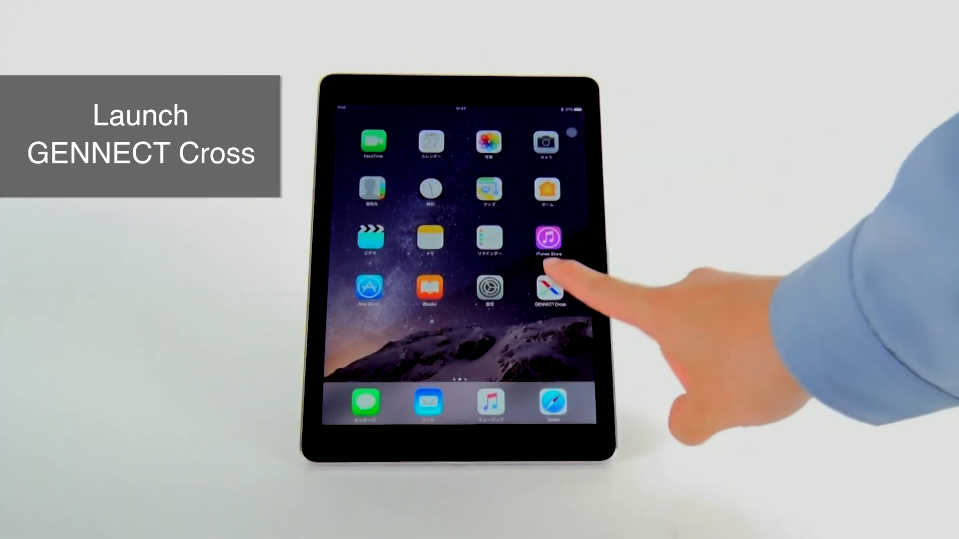
- Launch GENNECT Cross and connect to the illuminance meter from the device list
left_click(546, 289)
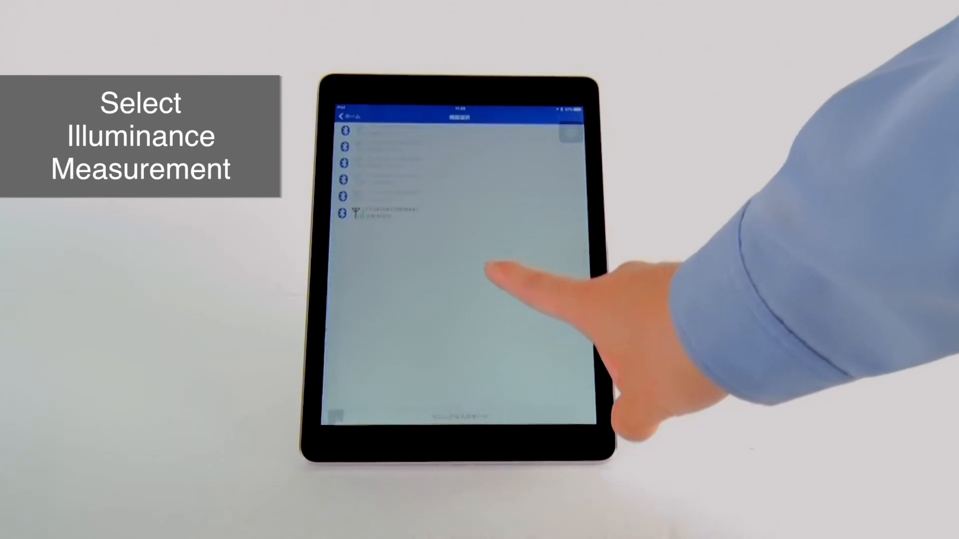
left_click(391, 213)
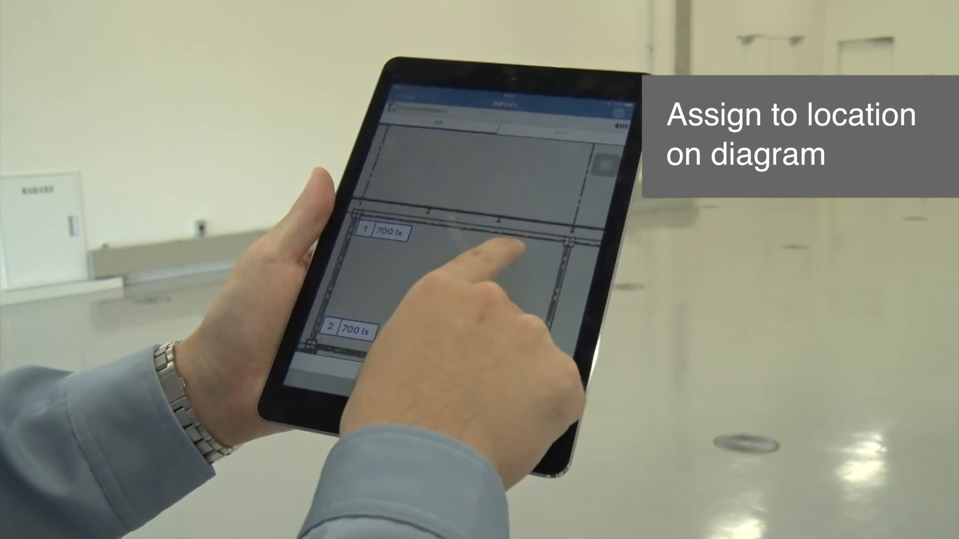
- Assign the 700 lx reading to its numbered point on the floor plan
left_click(526, 251)
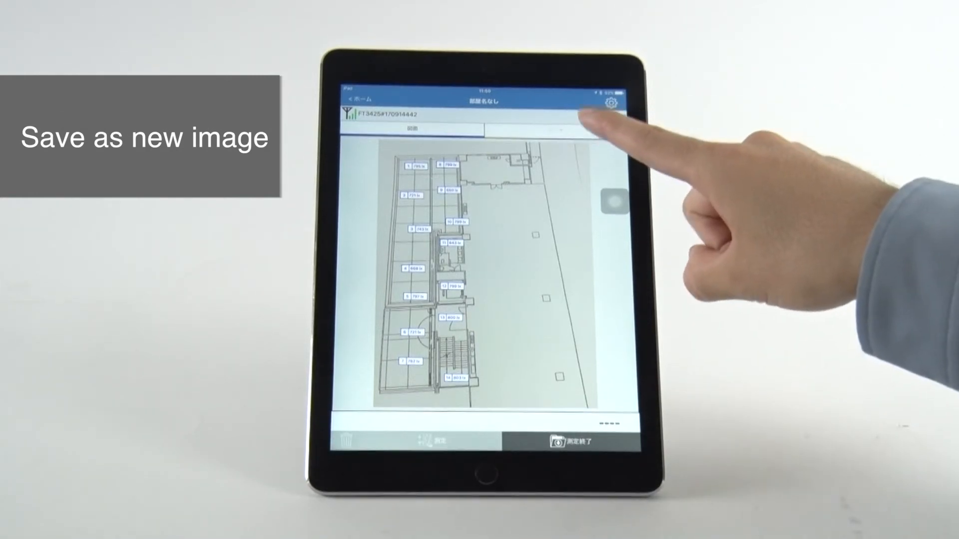
- Save the annotated floor plan as a new image via the gear menu
left_click(554, 128)
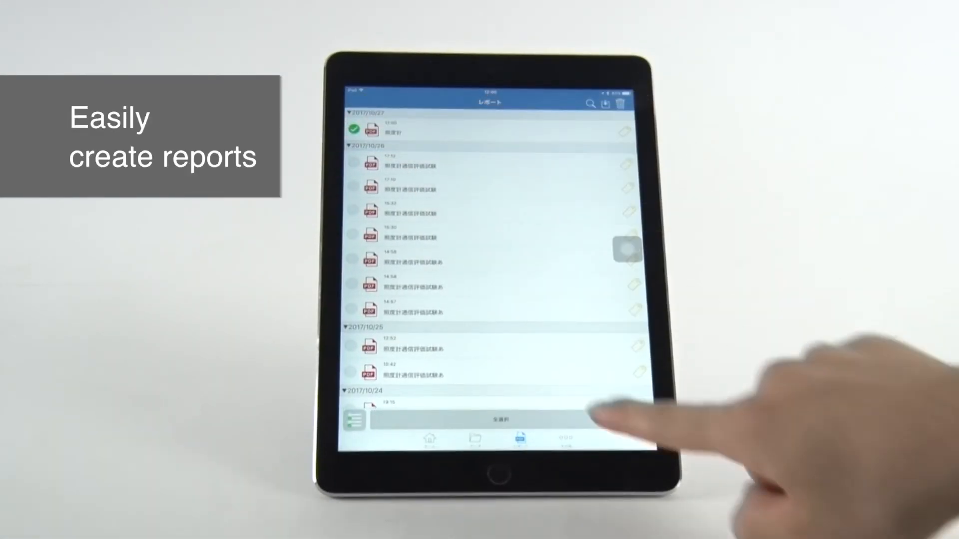
- Share the newest PDF report by choosing メール (Mail), opening a new e-mail draft
left_click(642, 418)
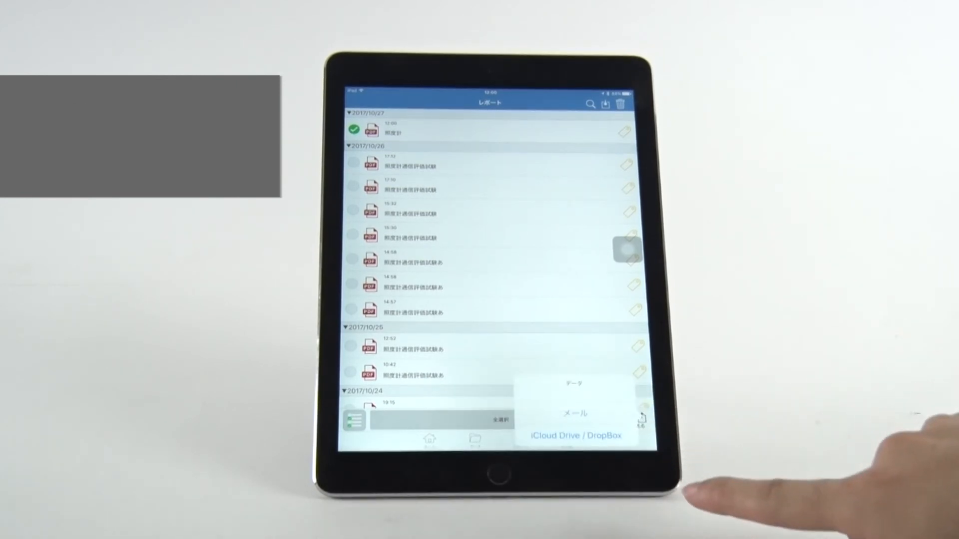
left_click(572, 412)
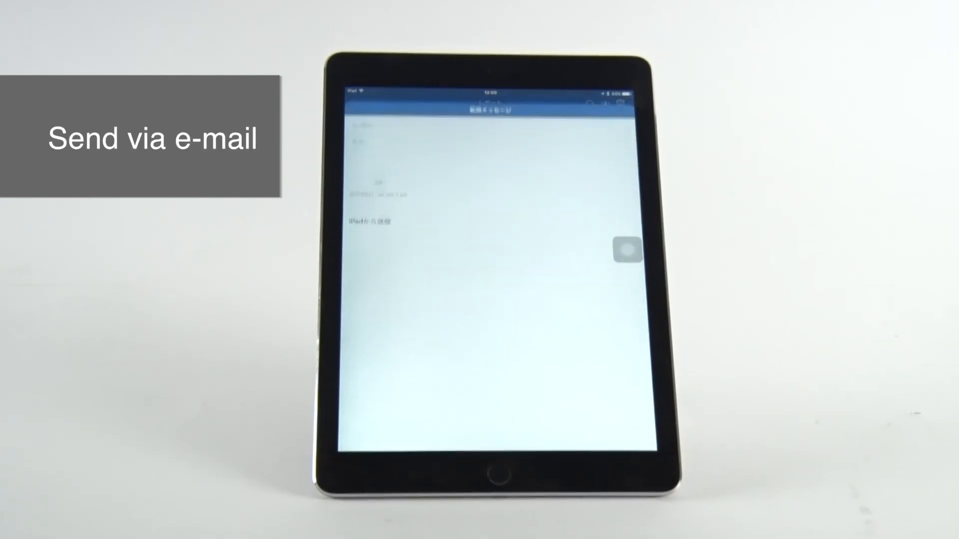